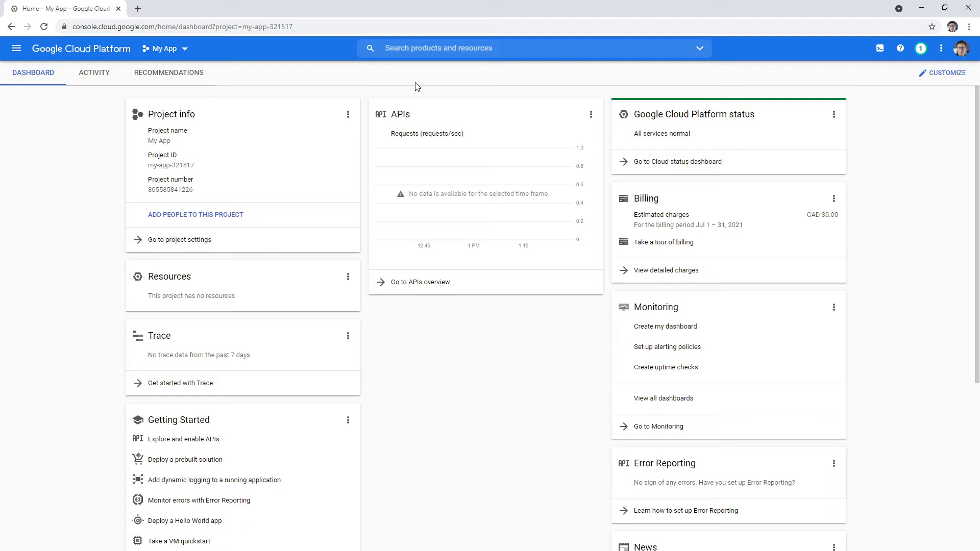
{"action": "mouse_move", "coordinate": [315, 145]}
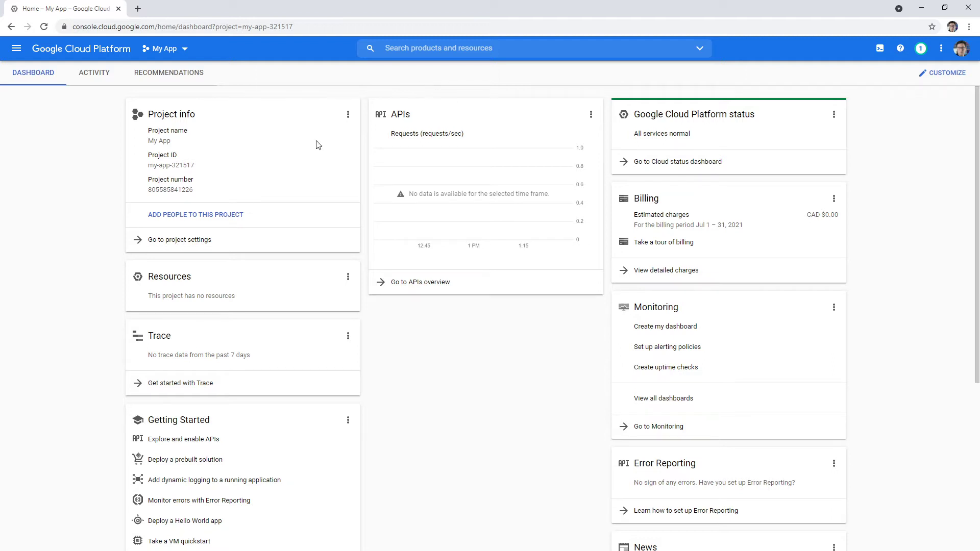
Switch the console from My App to the ExamPro project via the project selector
{"action": "left_click", "coordinate": [163, 48]}
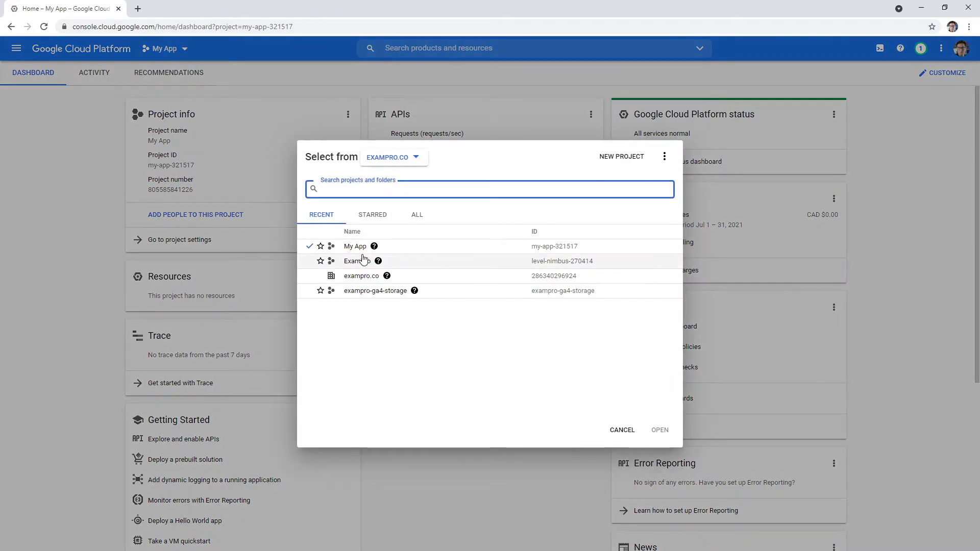
{"action": "double_click", "coordinate": [354, 261]}
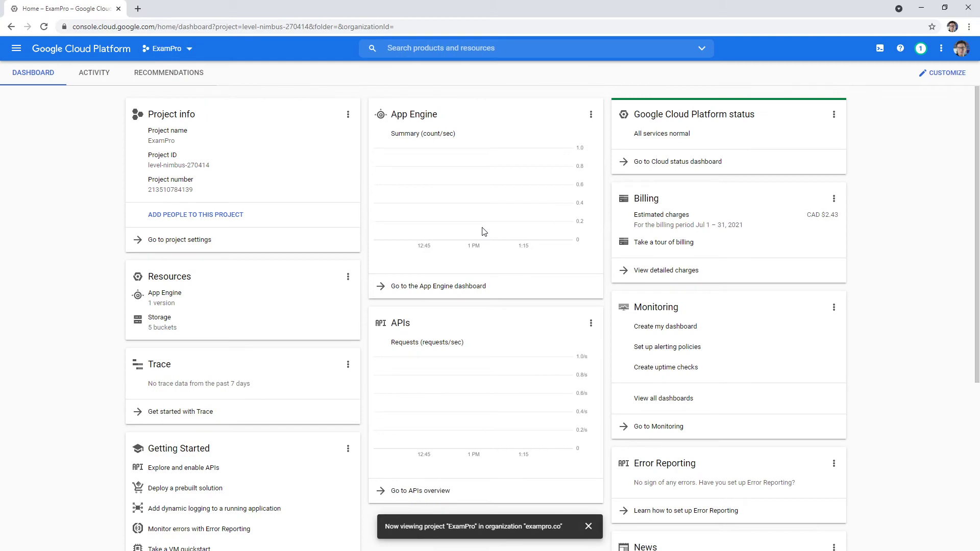
{"action": "mouse_move", "coordinate": [618, 293]}
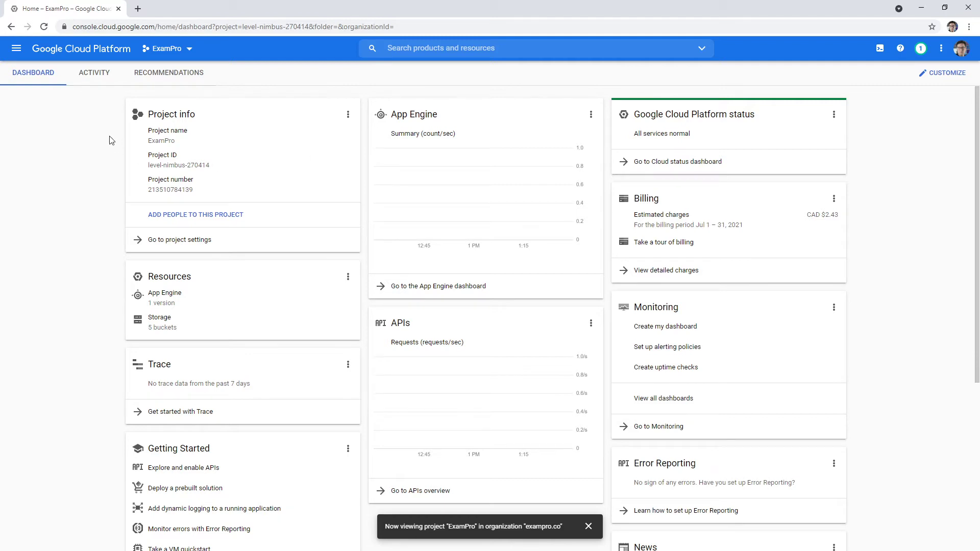
{"action": "left_click", "coordinate": [588, 527]}
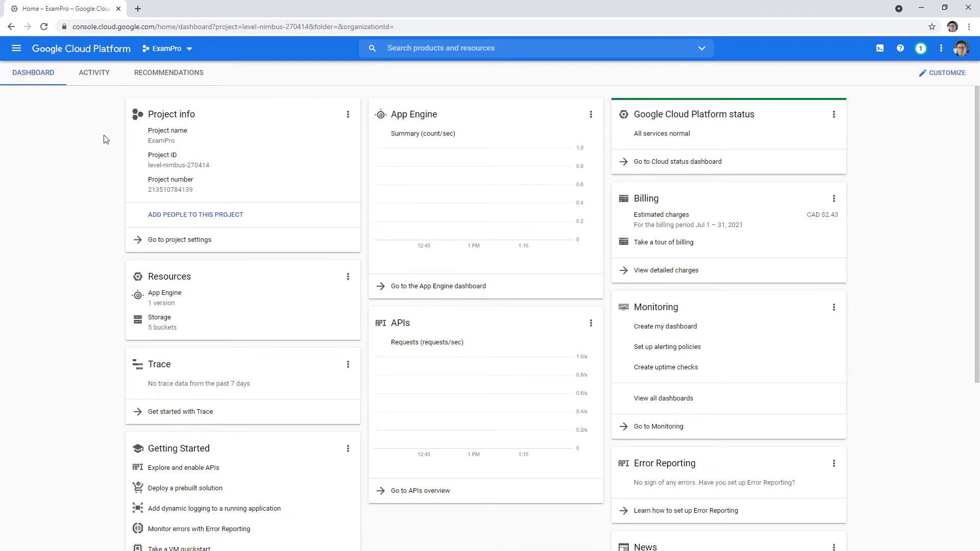
{"action": "mouse_move", "coordinate": [46, 92]}
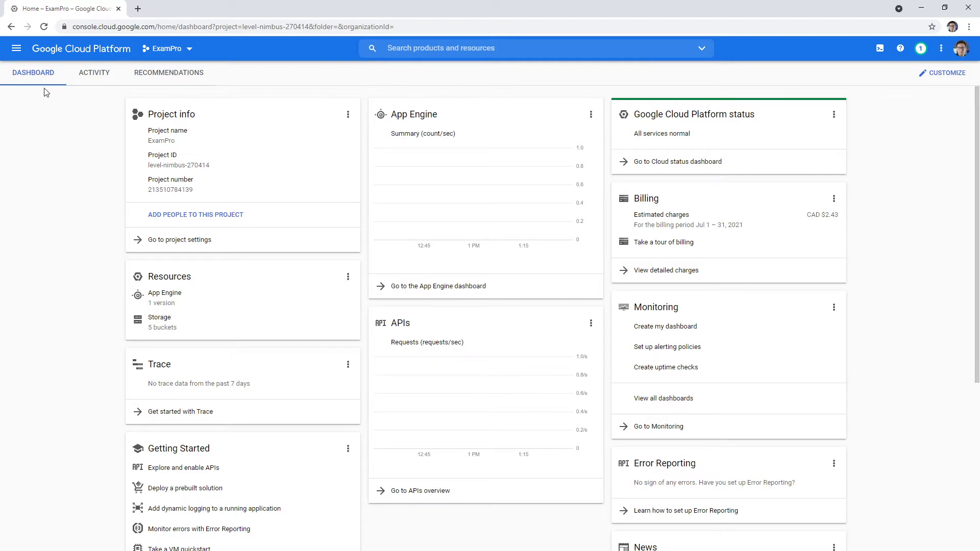
Go to Billing from the navigation menu and review the CA$2.43 overview charts
{"action": "left_click", "coordinate": [17, 48]}
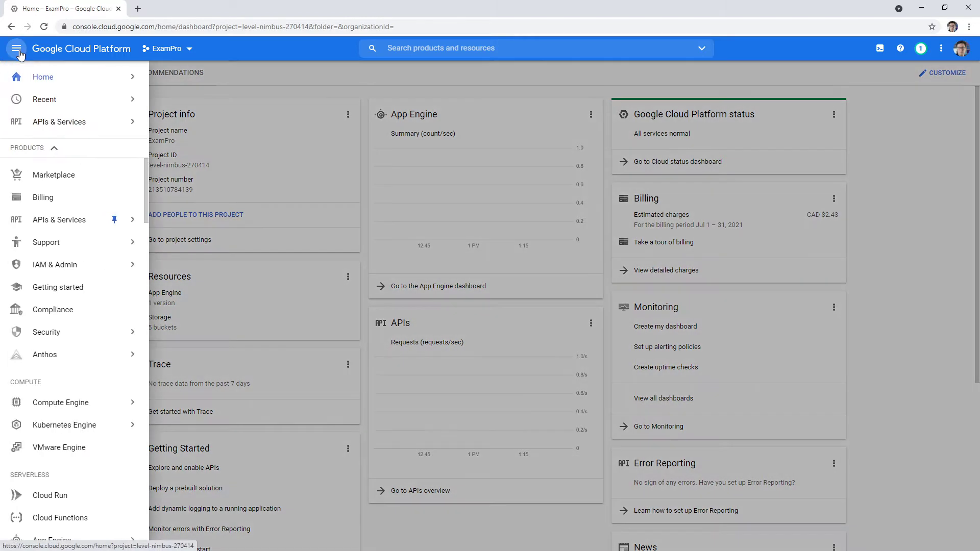
{"action": "left_click", "coordinate": [43, 196]}
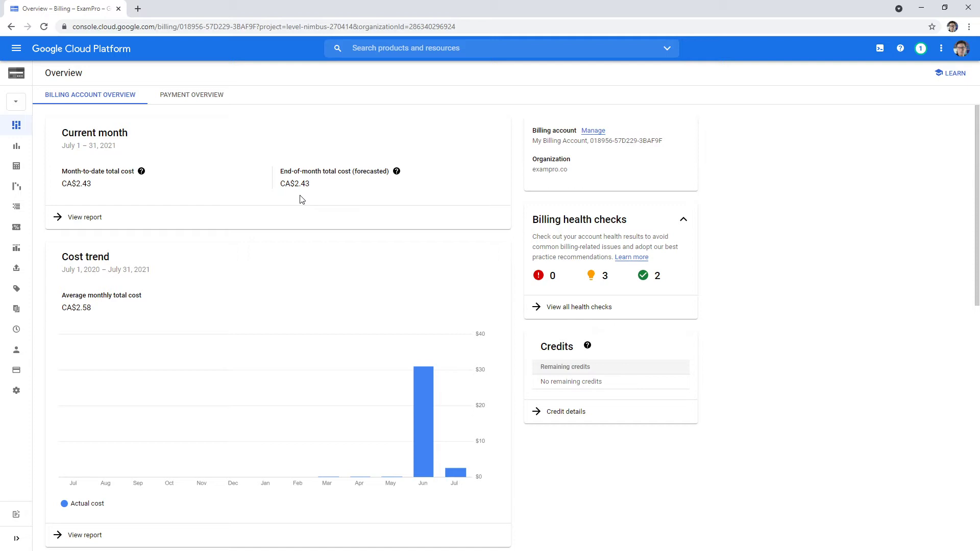
{"action": "scroll", "scroll_direction": "down", "scroll_amount": 3}
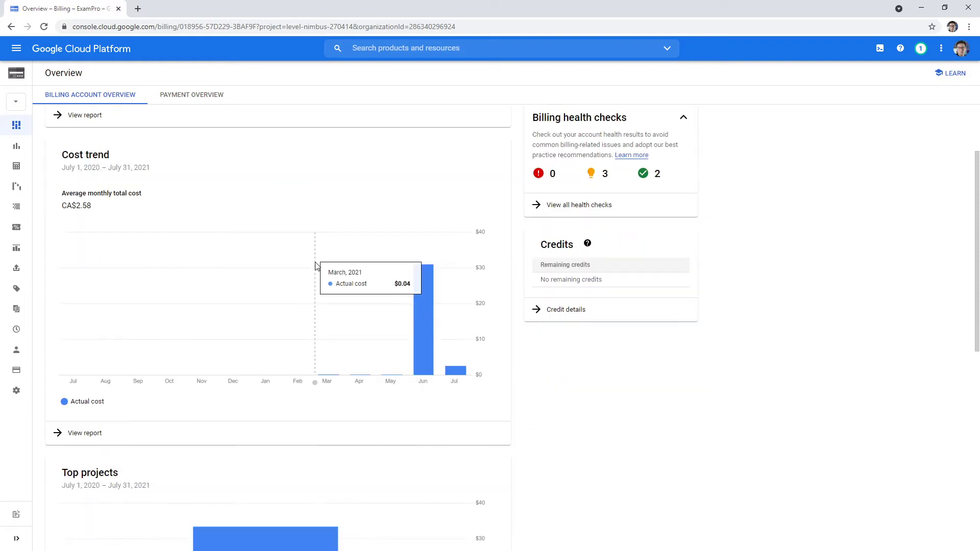
{"action": "scroll", "scroll_direction": "up", "scroll_amount": 3}
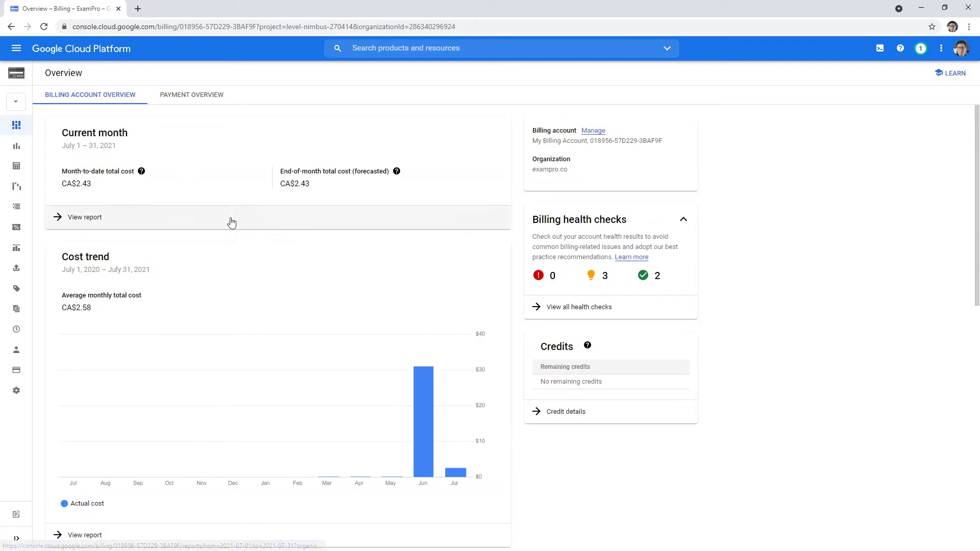
{"action": "scroll", "scroll_direction": "down", "scroll_amount": 3}
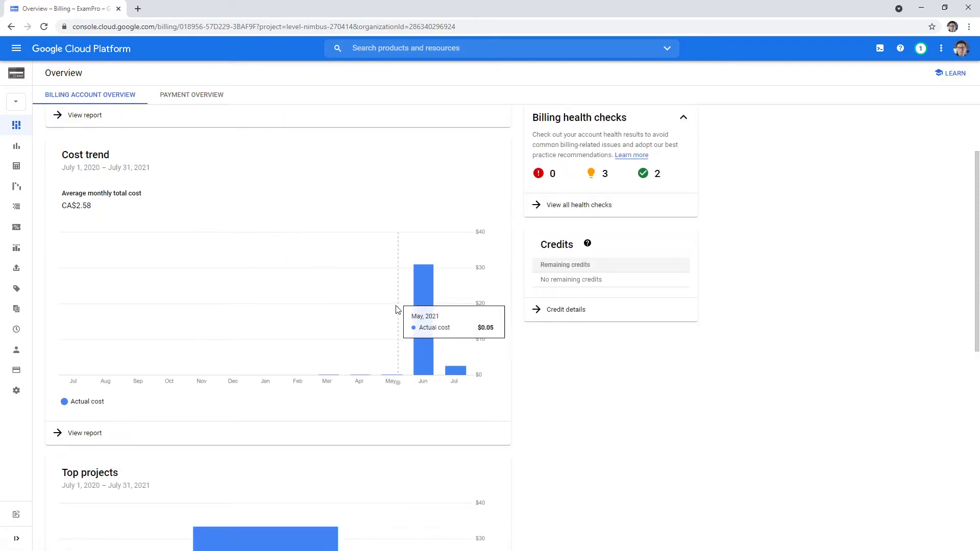
{"action": "scroll", "scroll_direction": "down", "scroll_amount": 3}
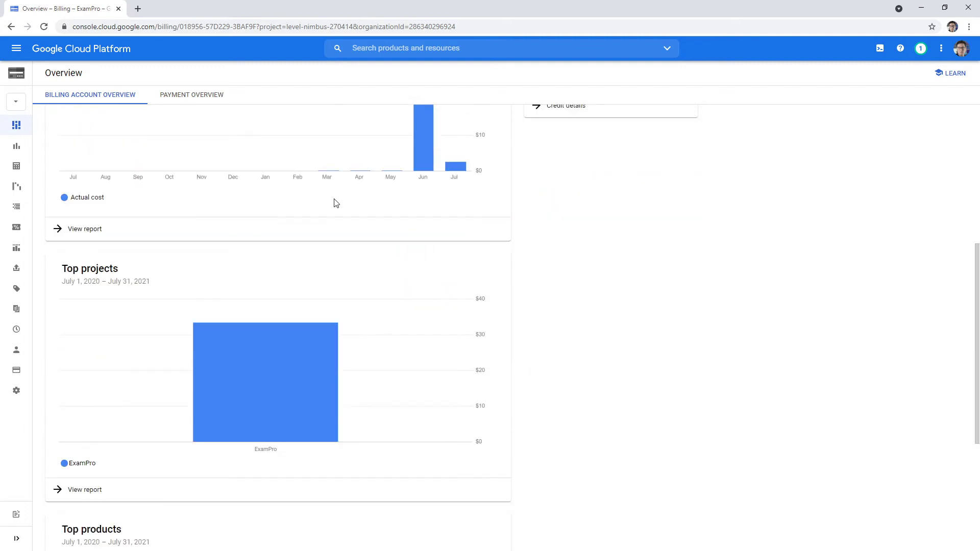
{"action": "scroll", "scroll_direction": "down", "scroll_amount": 3}
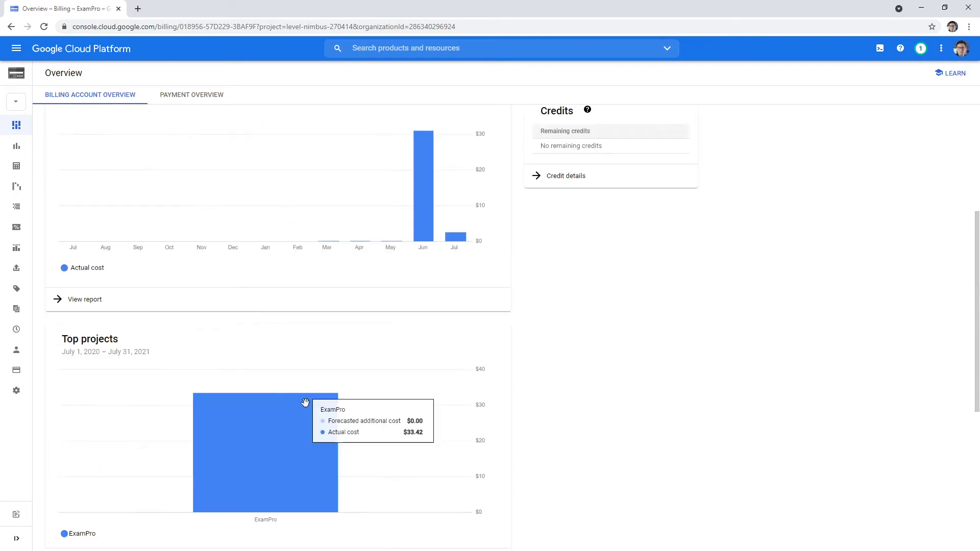
{"action": "scroll", "scroll_direction": "up", "scroll_amount": 3}
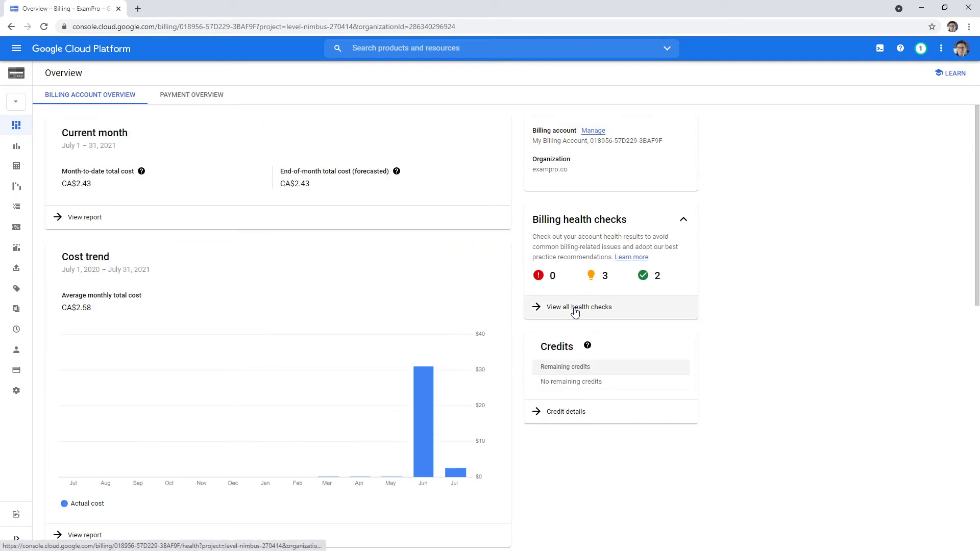
View all billing health checks and review the Billing Account Creator recommendation
{"action": "left_click", "coordinate": [577, 307]}
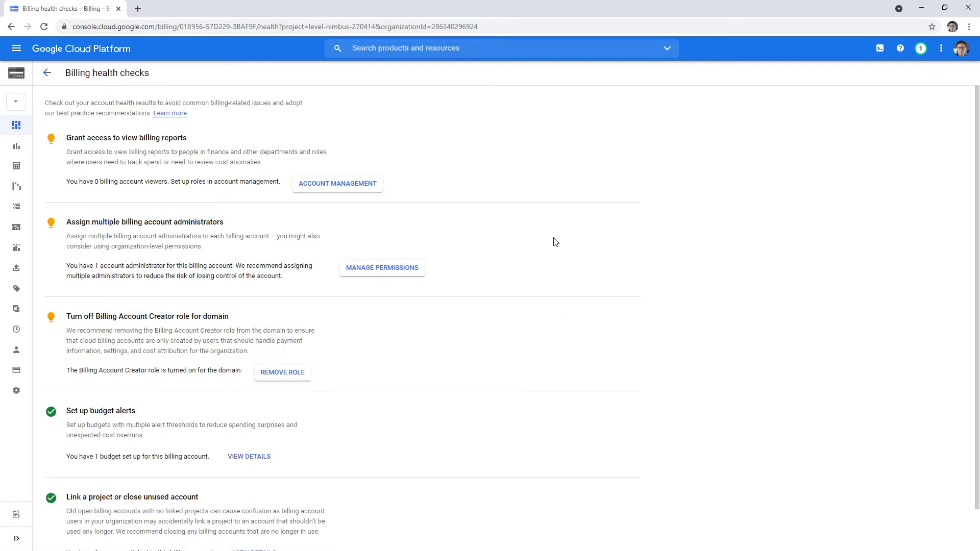
{"action": "mouse_move", "coordinate": [85, 134]}
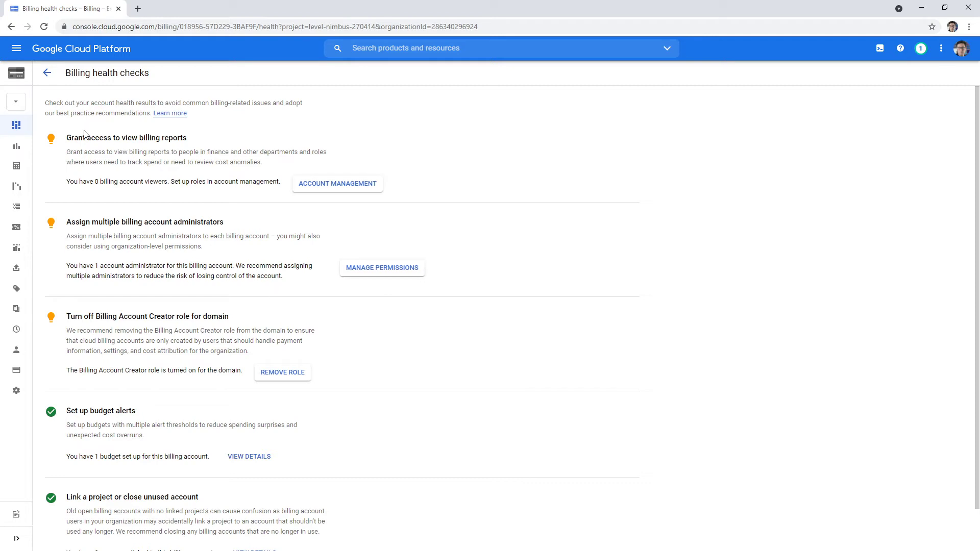
{"action": "left_click_drag", "start_coordinate": [70, 221], "coordinate": [145, 221]}
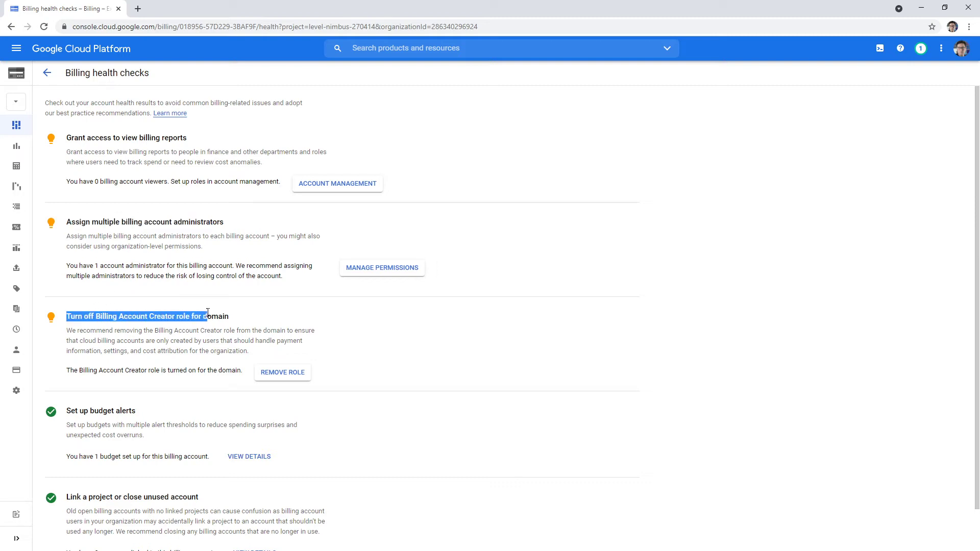
{"action": "scroll", "scroll_direction": "down", "scroll_amount": 3}
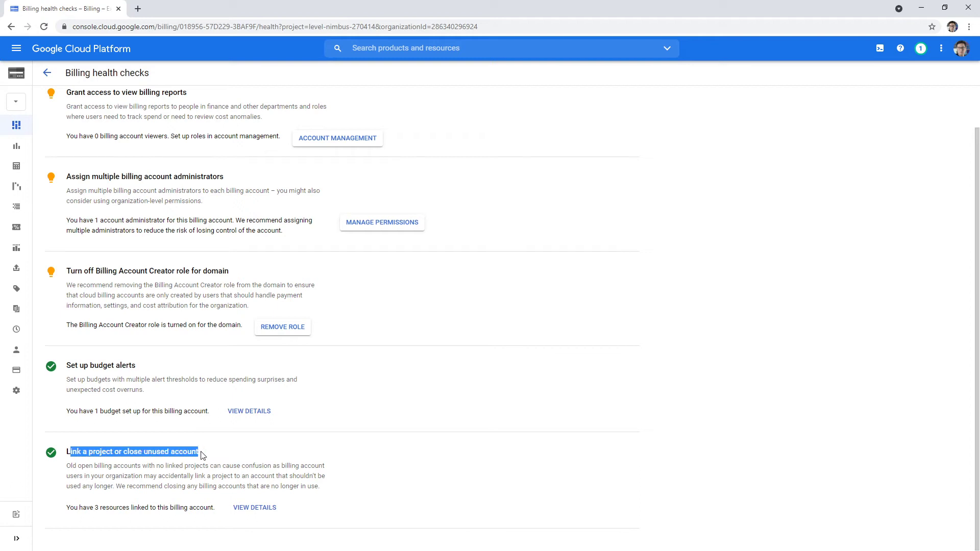
{"action": "mouse_move", "coordinate": [312, 396]}
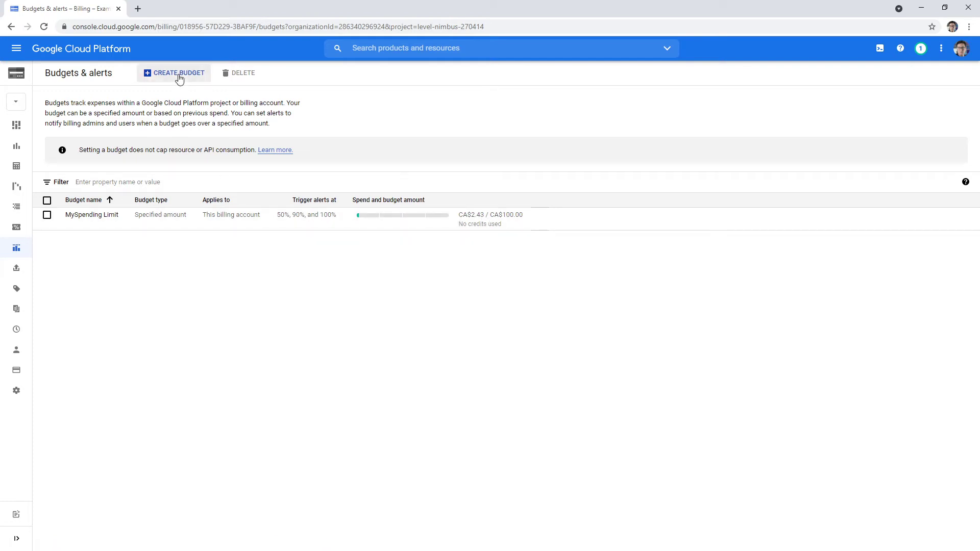
Start a new budget named 'My Second Budget Alert' with Discounts excluded from credits
{"action": "left_click", "coordinate": [177, 73]}
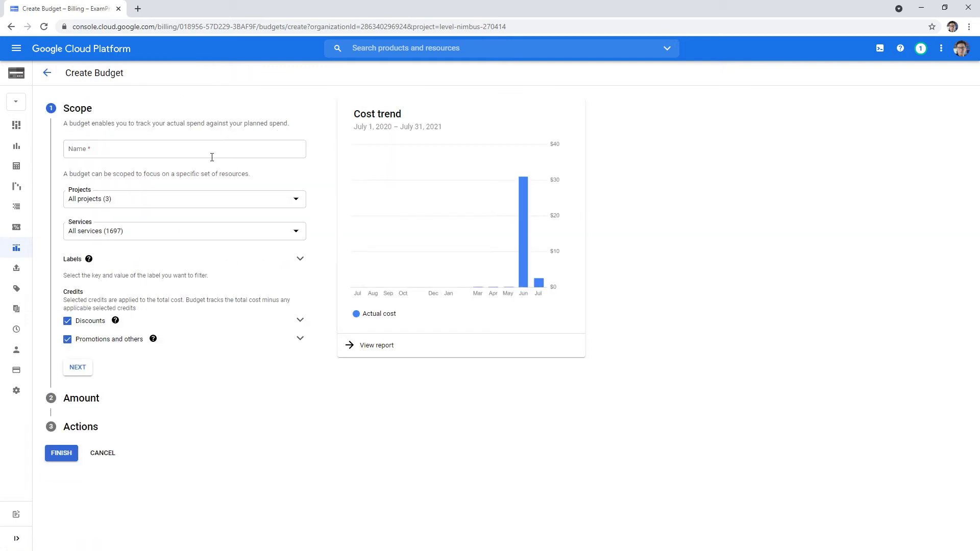
{"action": "type", "text": "My Second Budget Alert"}
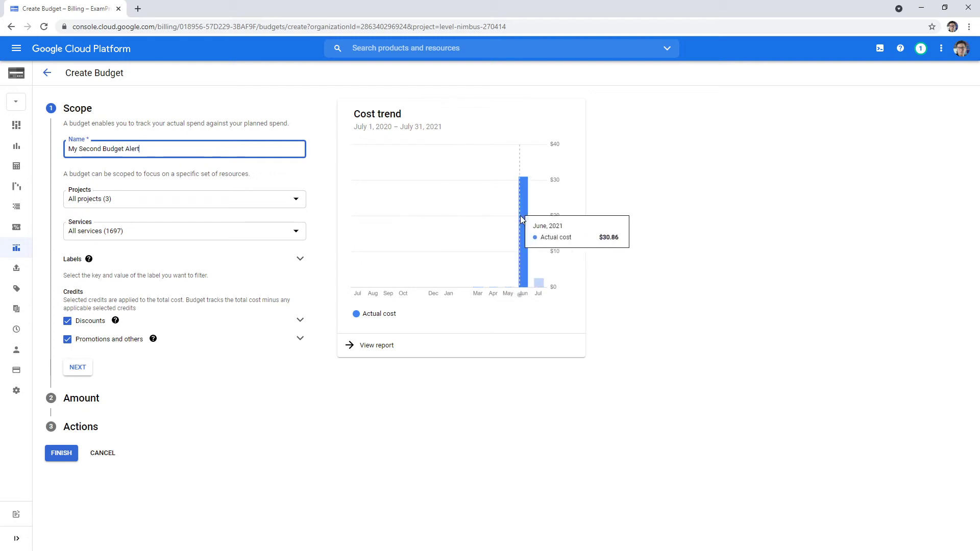
{"action": "mouse_move", "coordinate": [247, 200]}
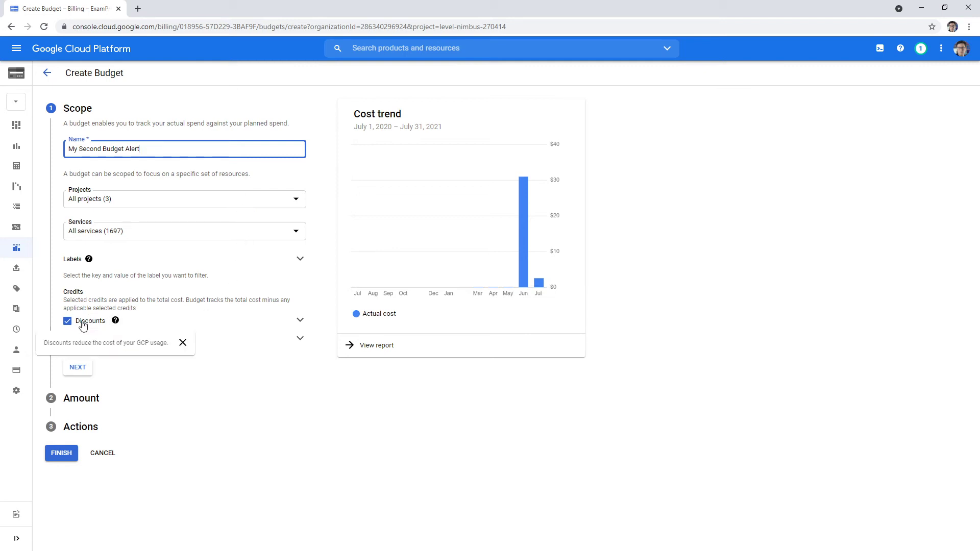
{"action": "left_click", "coordinate": [67, 320]}
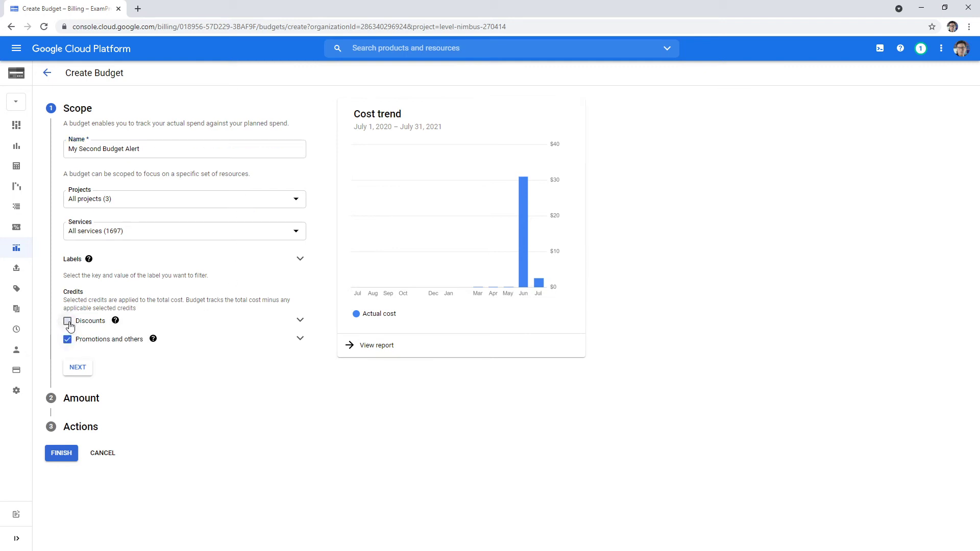
{"action": "left_click", "coordinate": [68, 321]}
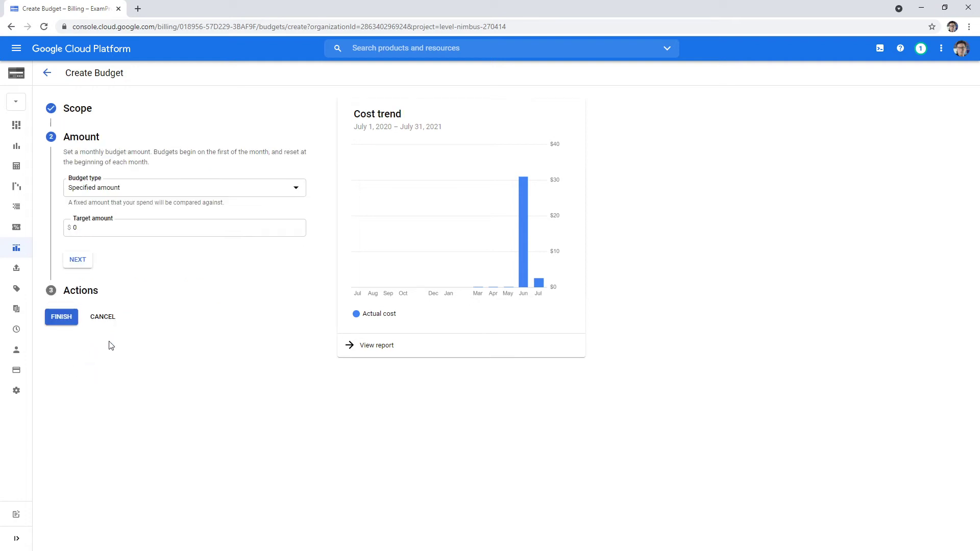
Set a Specified amount target of $50 and continue to the Actions step
{"action": "left_click", "coordinate": [184, 188]}
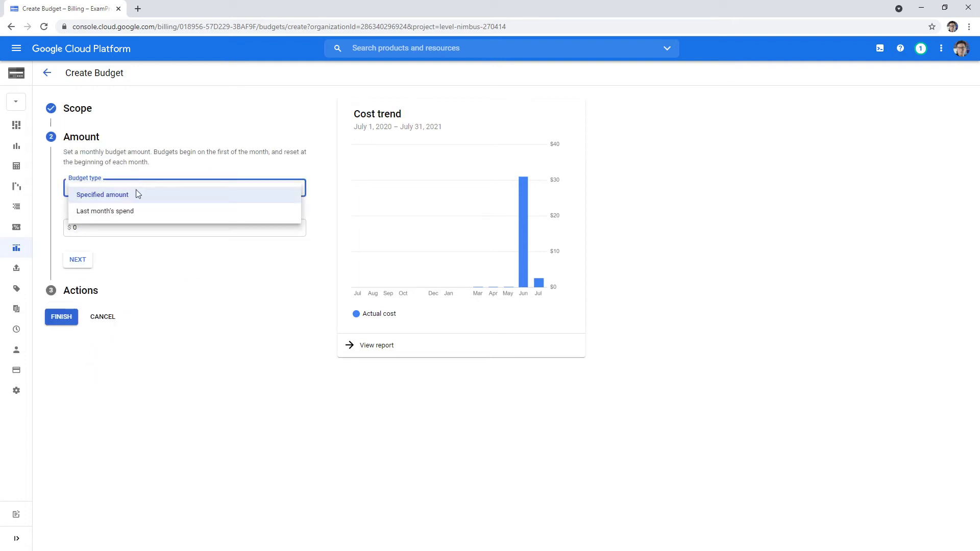
{"action": "left_click", "coordinate": [102, 194]}
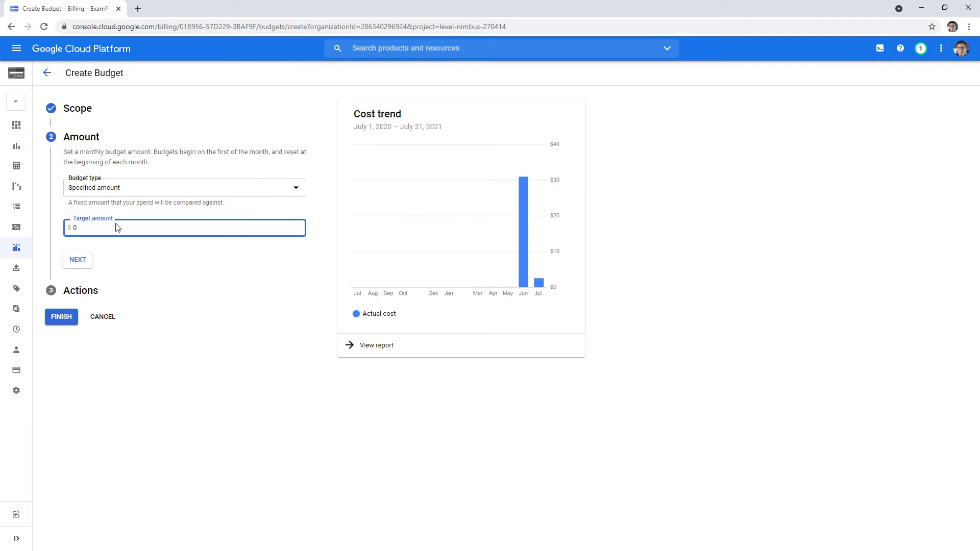
{"action": "type", "text": "50"}
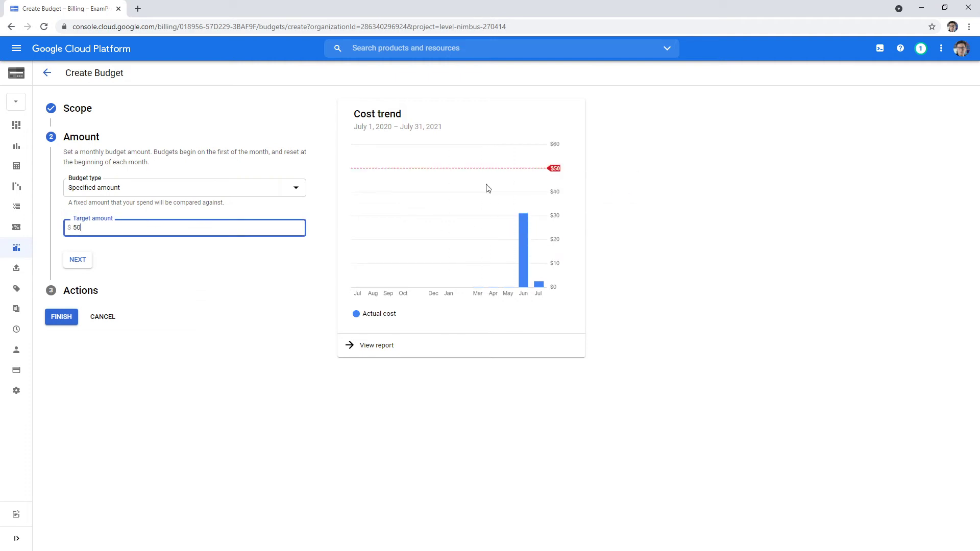
{"action": "left_click", "coordinate": [78, 260]}
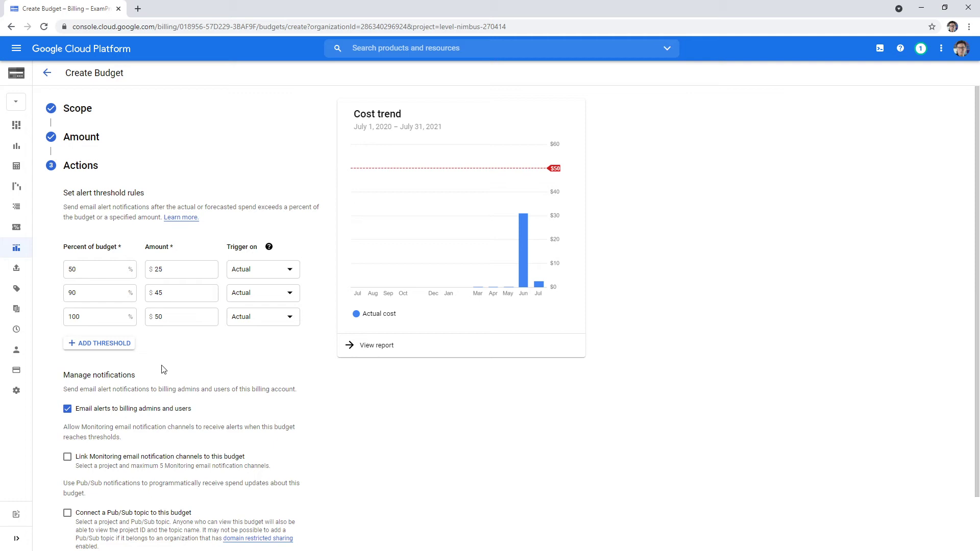
Add a fourth alert threshold, then remove it to keep 50%, 90% and 100%
{"action": "left_click", "coordinate": [98, 343]}
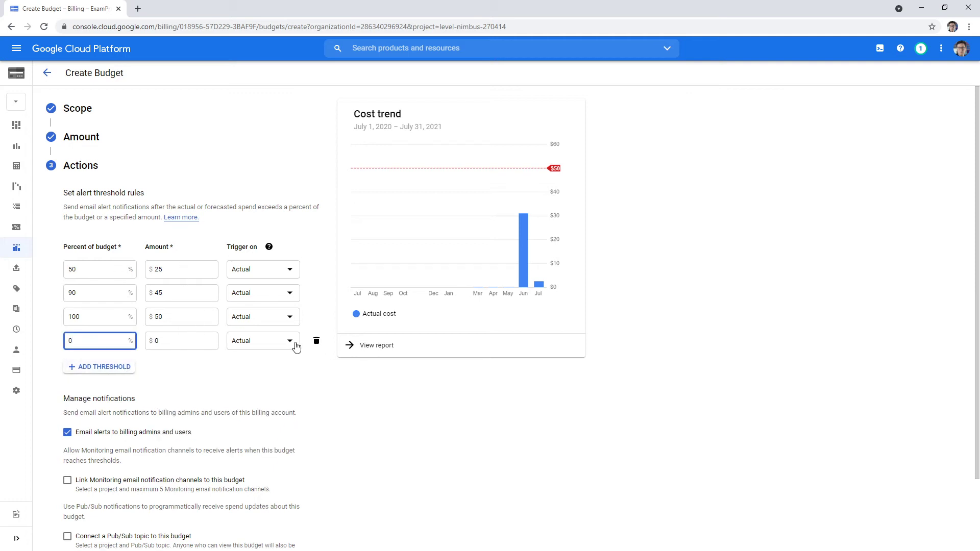
{"action": "left_click", "coordinate": [316, 341]}
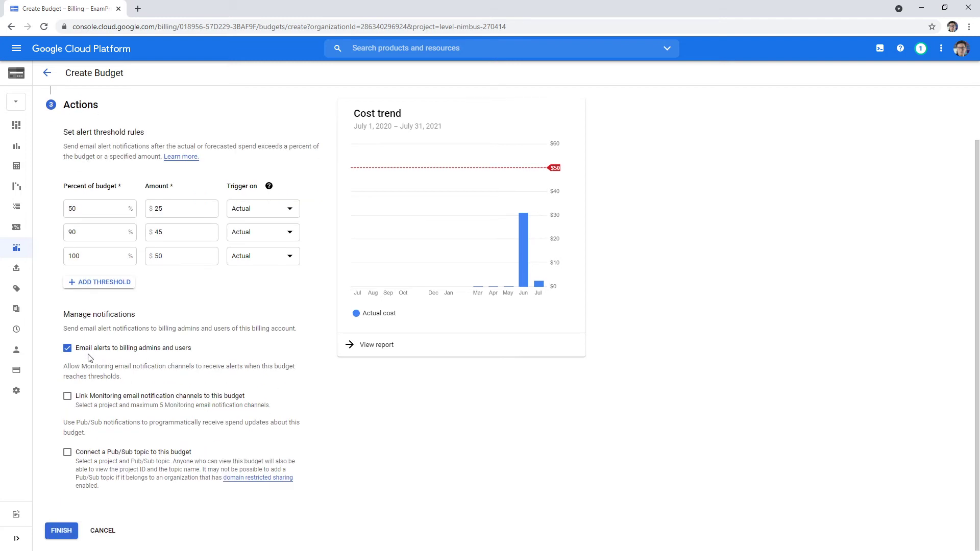
{"action": "mouse_move", "coordinate": [91, 355]}
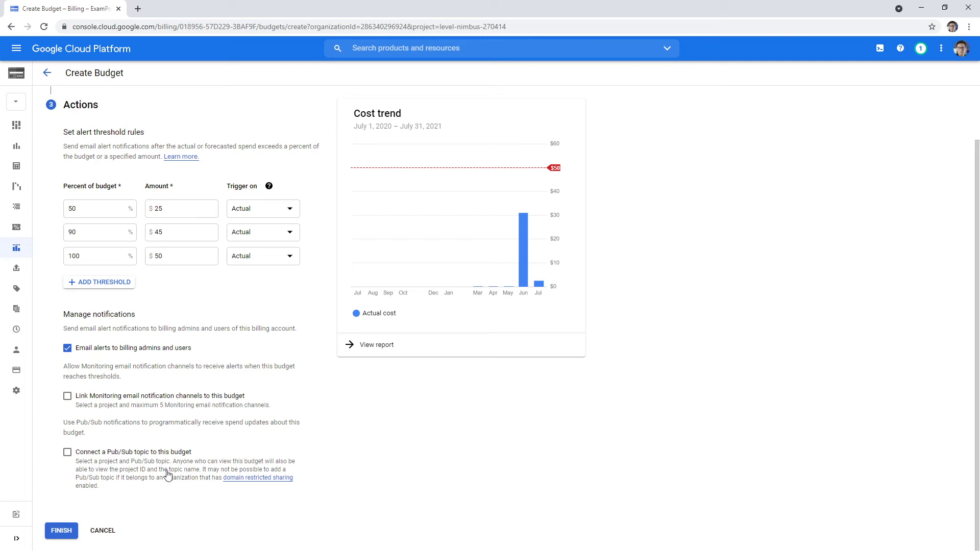
{"action": "mouse_move", "coordinate": [117, 468]}
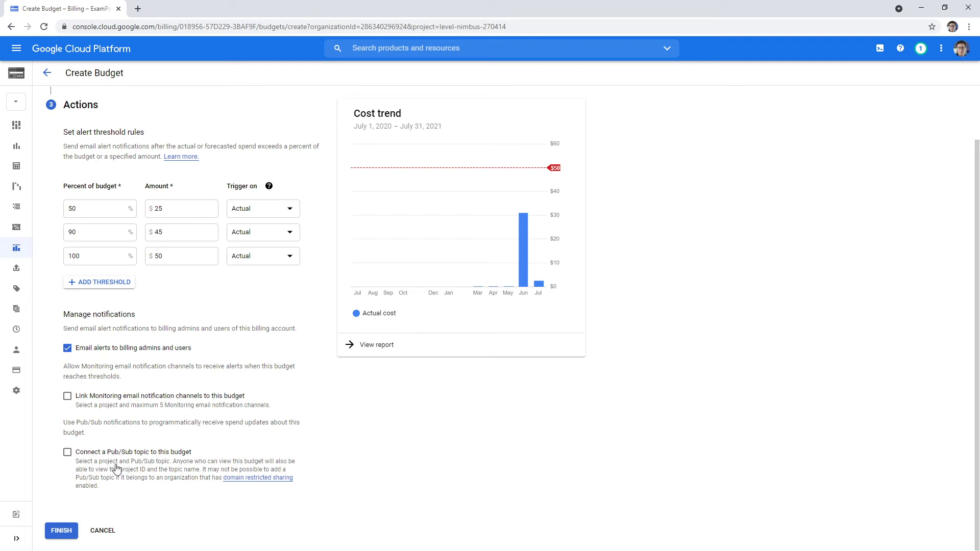
{"action": "mouse_move", "coordinate": [166, 442]}
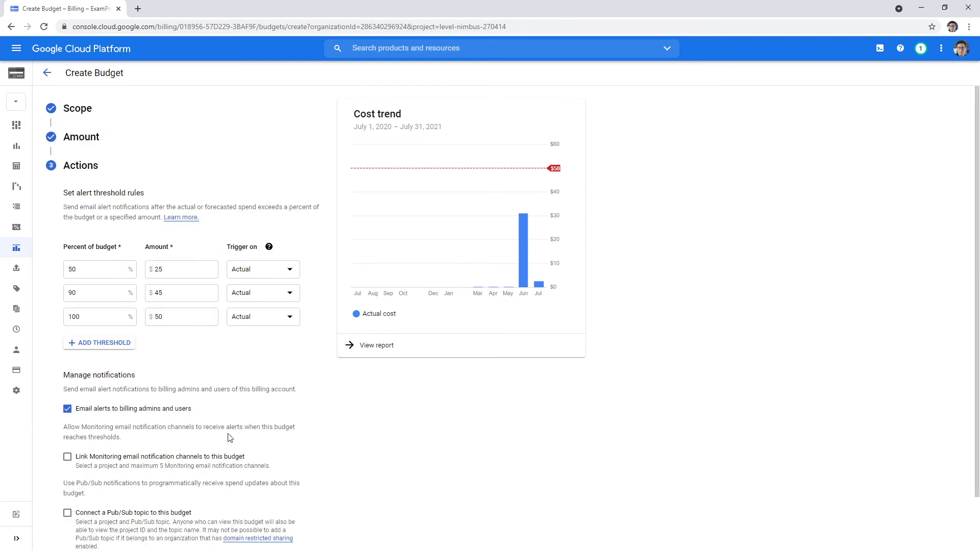
{"action": "mouse_move", "coordinate": [417, 283]}
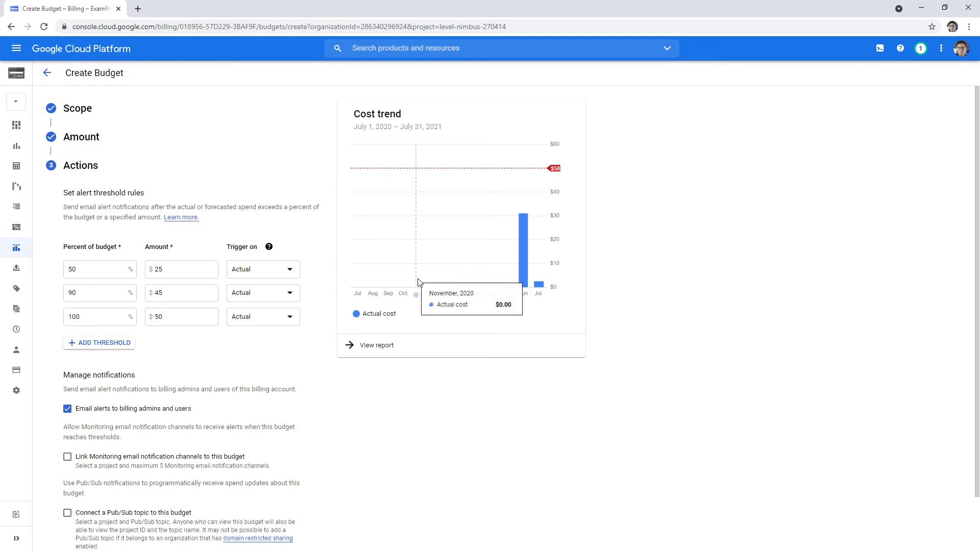
{"action": "mouse_move", "coordinate": [425, 275]}
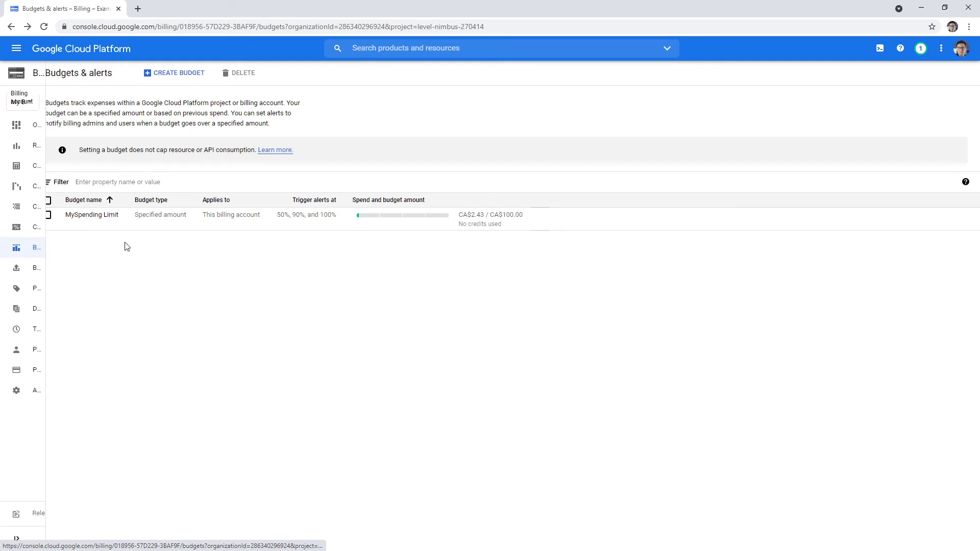
Show billing Reports with current-month costs grouped by Service
{"action": "left_click", "coordinate": [16, 146]}
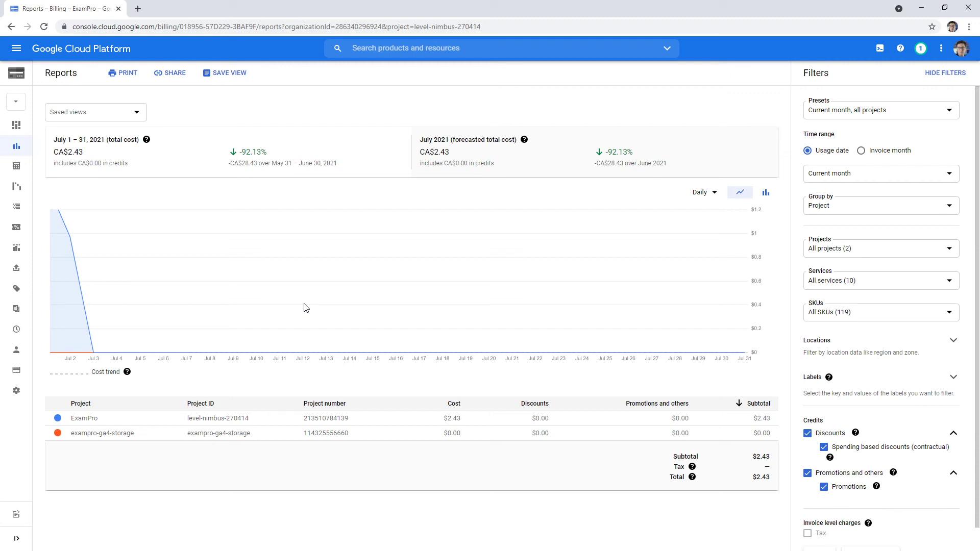
{"action": "left_click", "coordinate": [880, 206]}
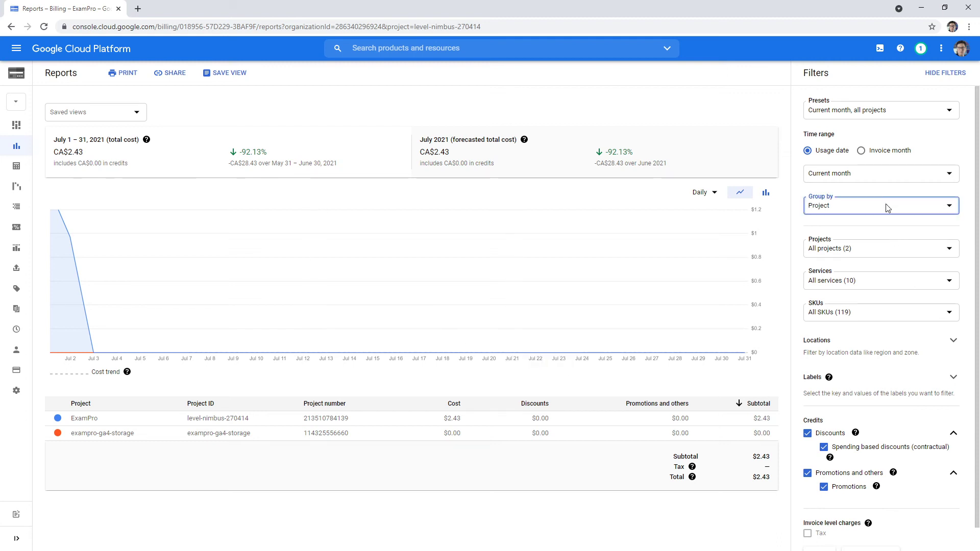
{"action": "left_click", "coordinate": [880, 205]}
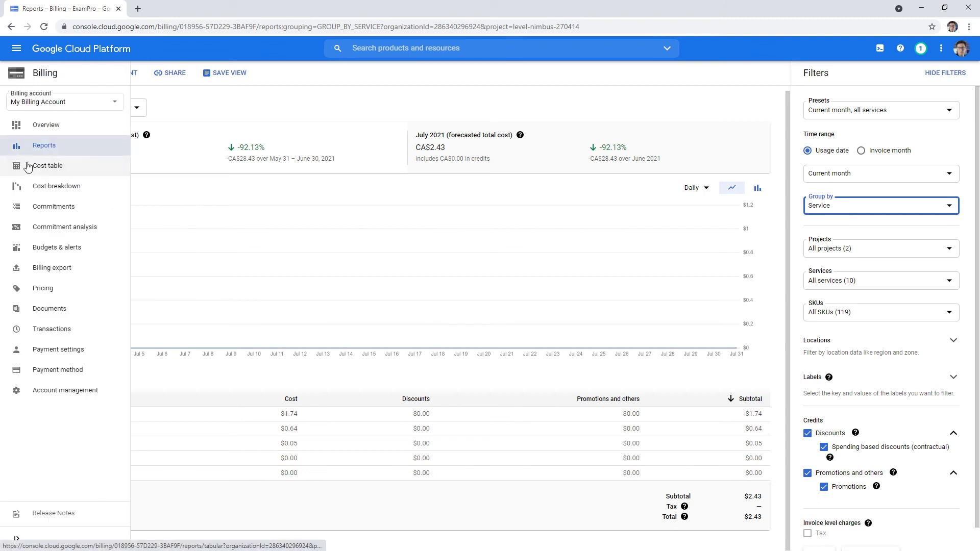
View the June 2021 Cost table and expand ExamPro's SKU costs
{"action": "left_click", "coordinate": [46, 165]}
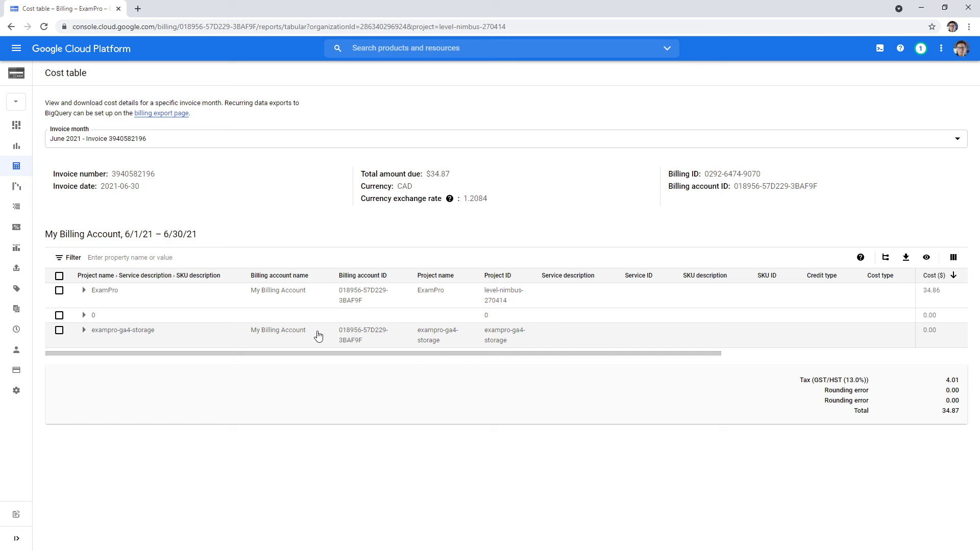
{"action": "mouse_move", "coordinate": [84, 294]}
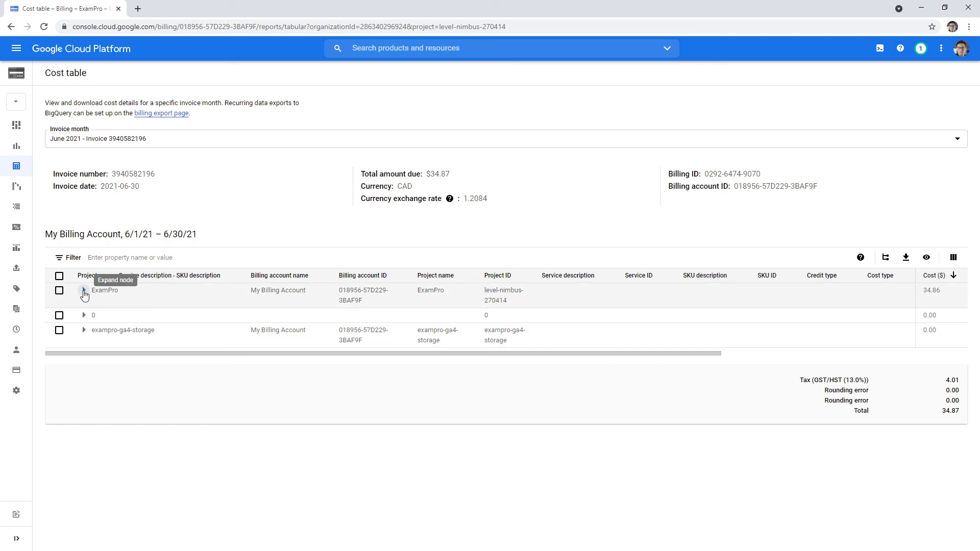
{"action": "left_click", "coordinate": [83, 294]}
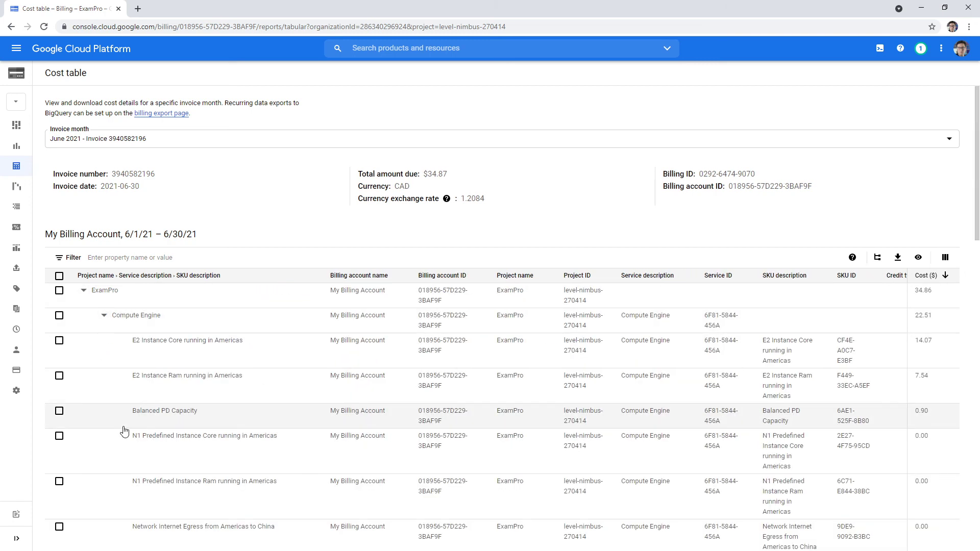
{"action": "scroll", "scroll_direction": "down", "scroll_amount": 3}
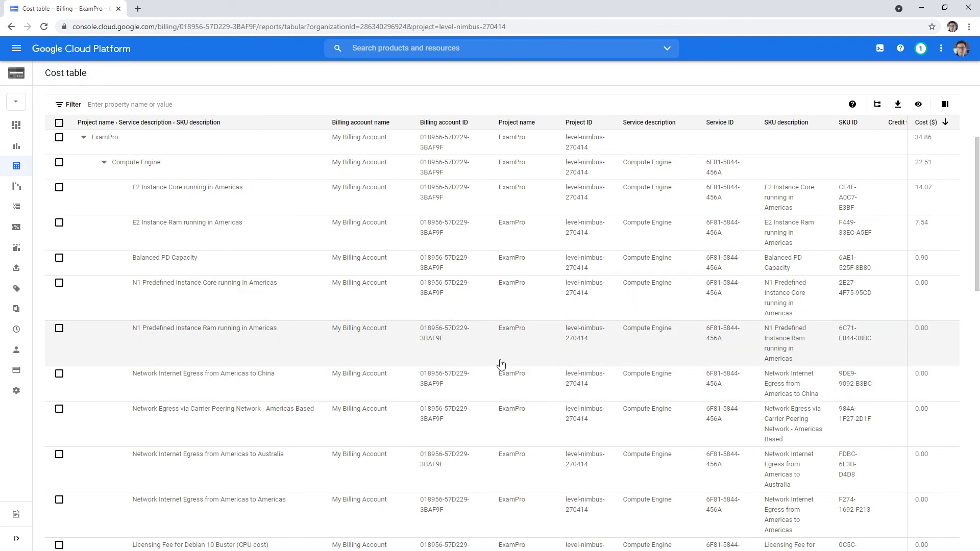
{"action": "scroll", "scroll_direction": "down", "scroll_amount": 3}
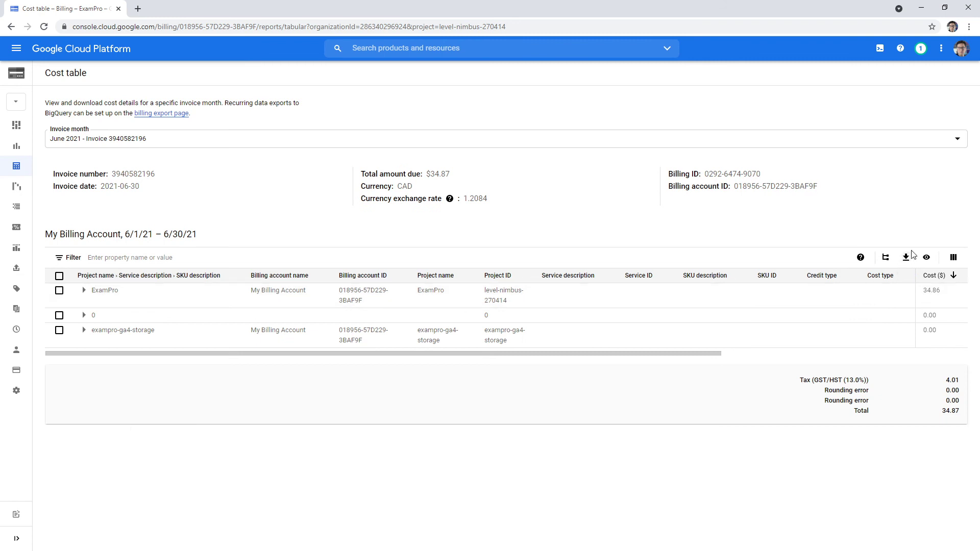
{"action": "mouse_move", "coordinate": [885, 257]}
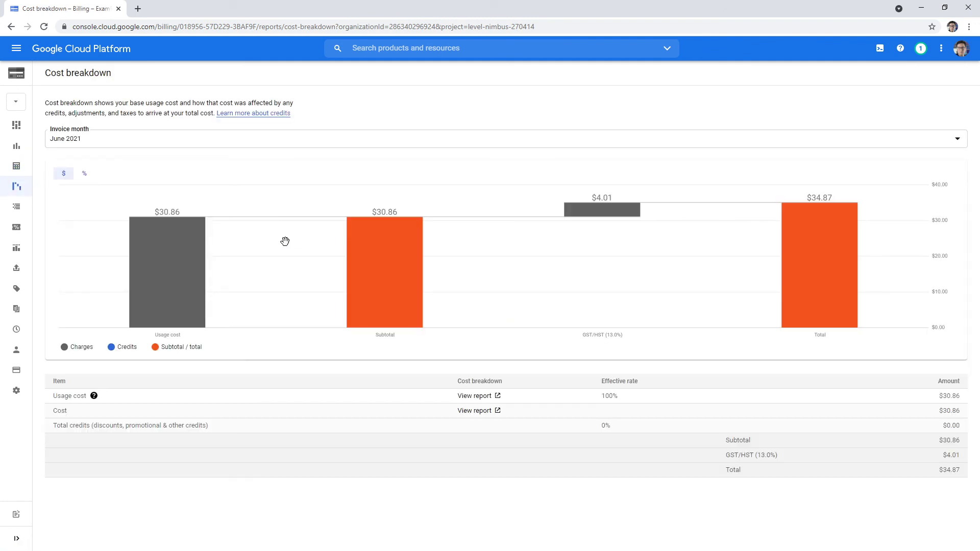
{"action": "mouse_move", "coordinate": [26, 121]}
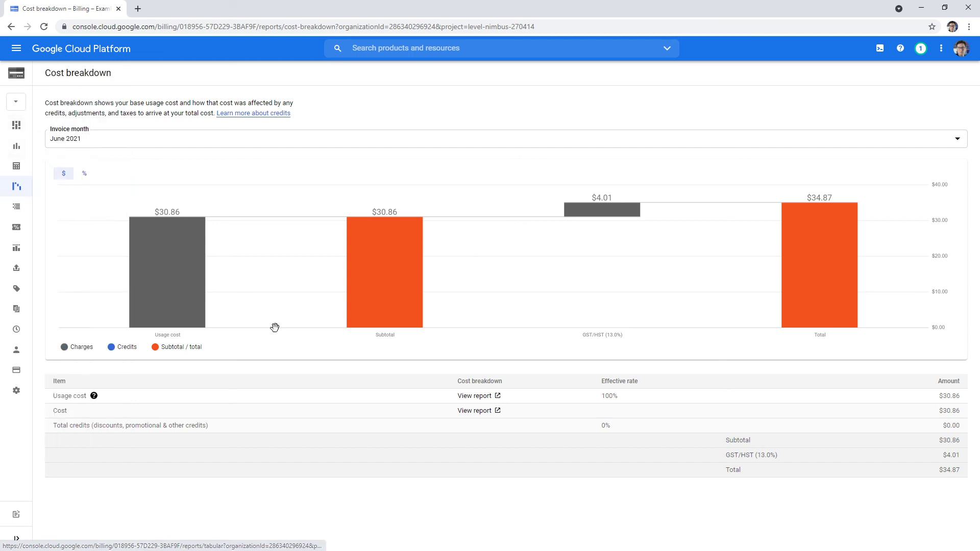
{"action": "mouse_move", "coordinate": [354, 356]}
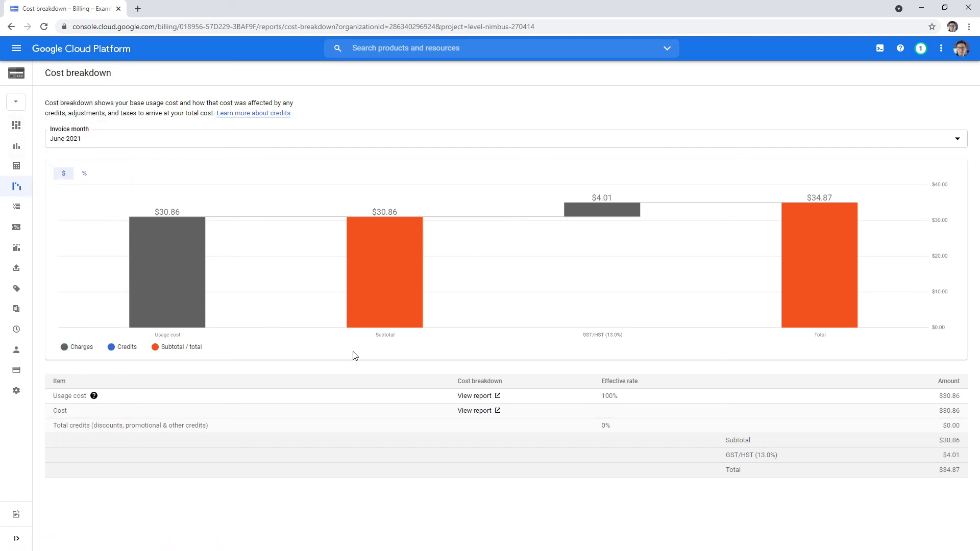
{"action": "mouse_move", "coordinate": [732, 255]}
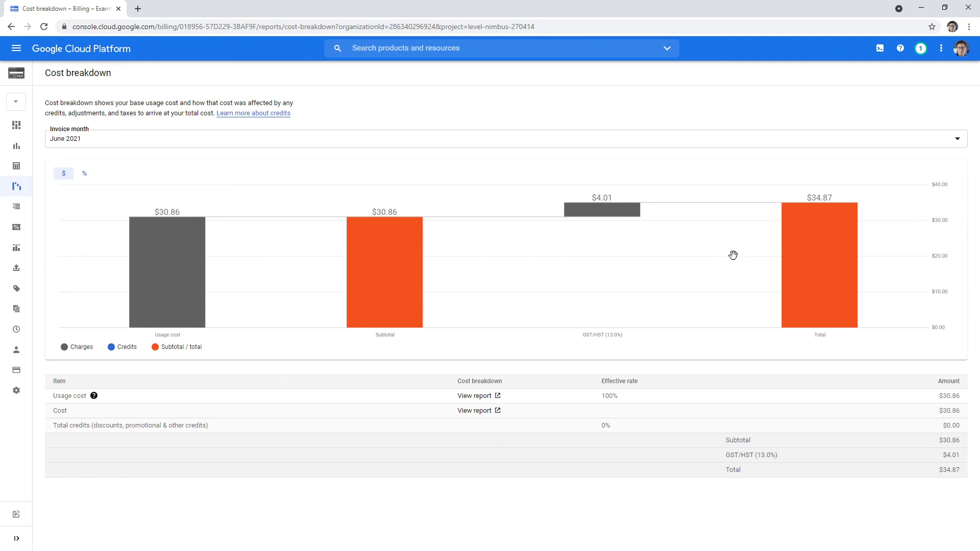
{"action": "mouse_move", "coordinate": [359, 297]}
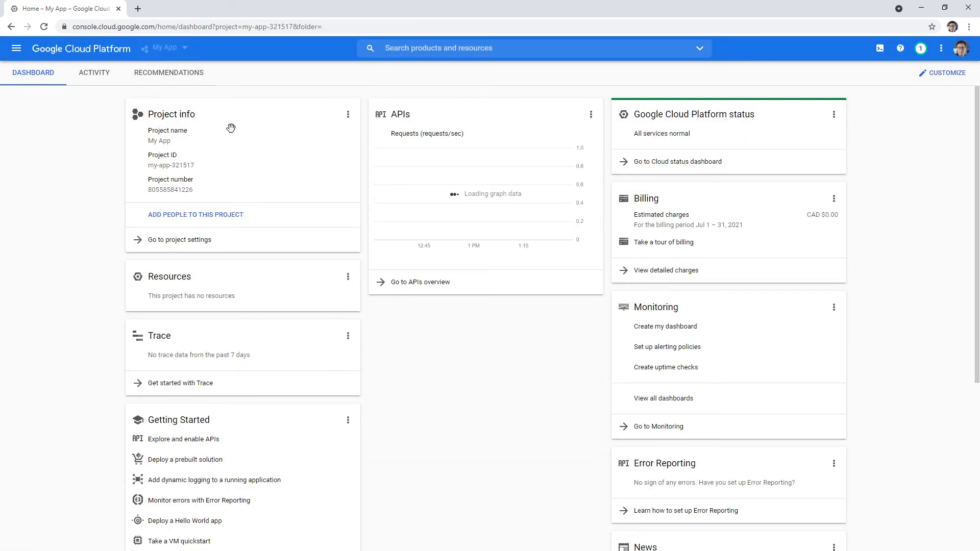
Return to the My App project's Home dashboard from the Cost breakdown
{"action": "left_click", "coordinate": [164, 48]}
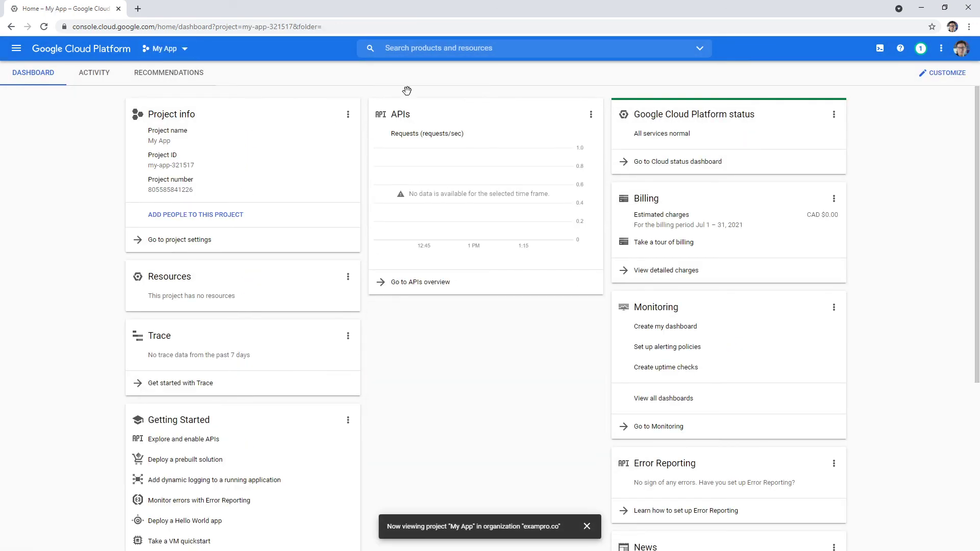